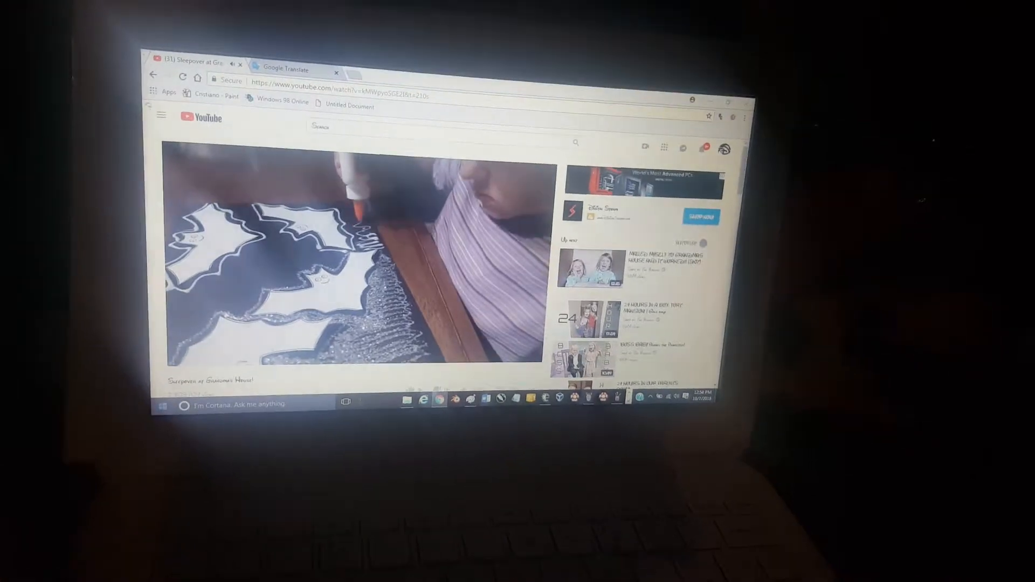
# Switch from the YouTube craft video in Chrome to the Paint window showing the red and blue flag.
pyautogui.click(163, 403)
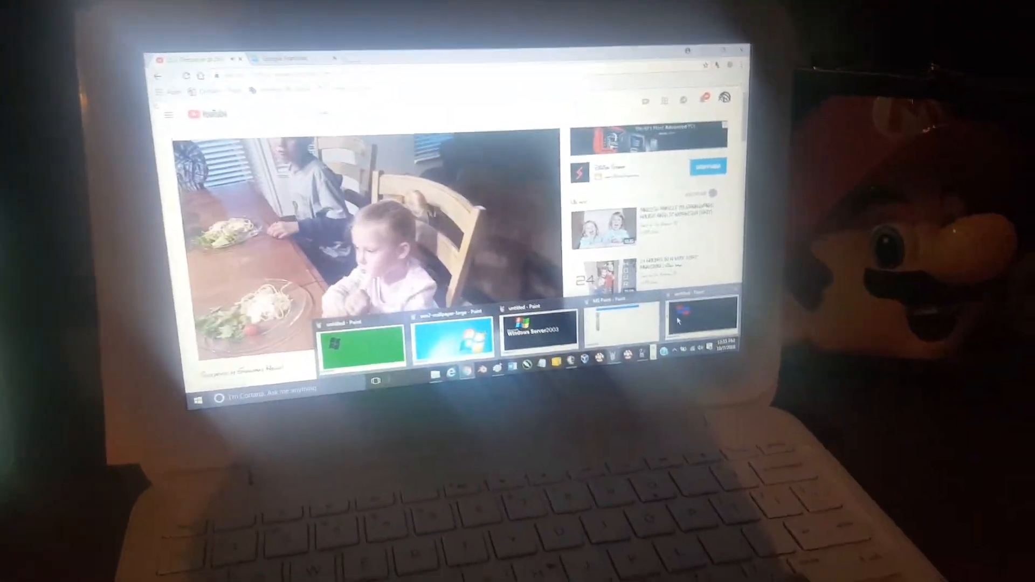
pyautogui.click(702, 320)
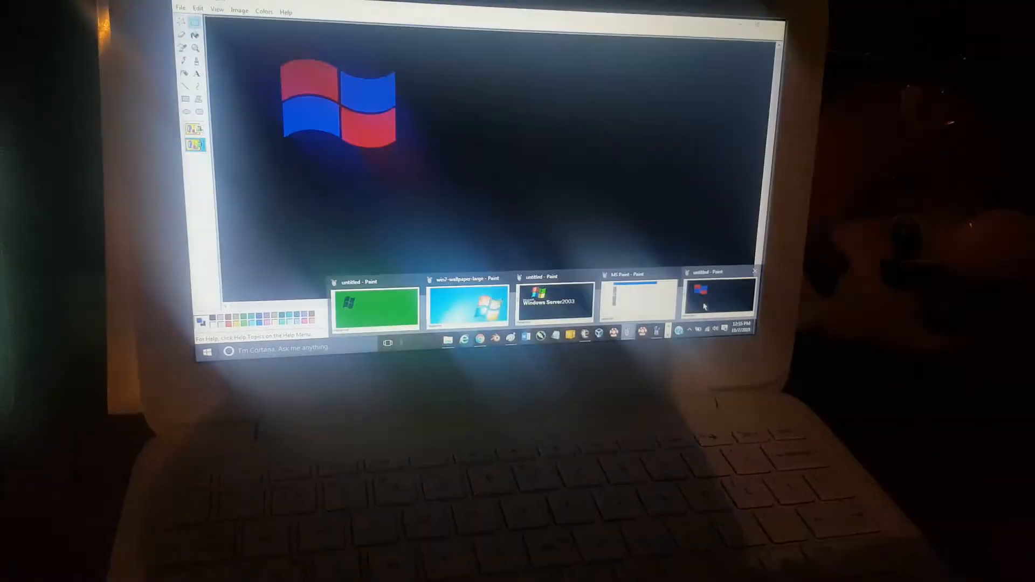